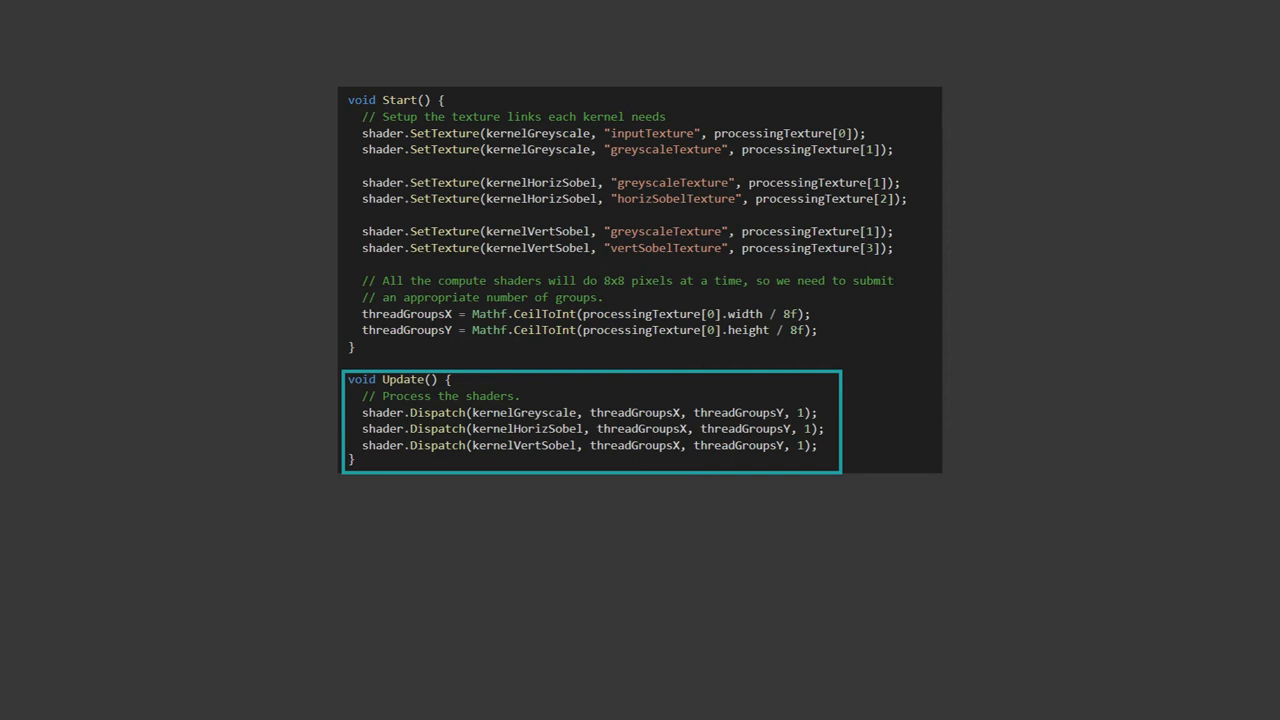
- Run the scene to show white Sobel edges over the St Paul's footage with the Threshold kernel code
click(630, 308)
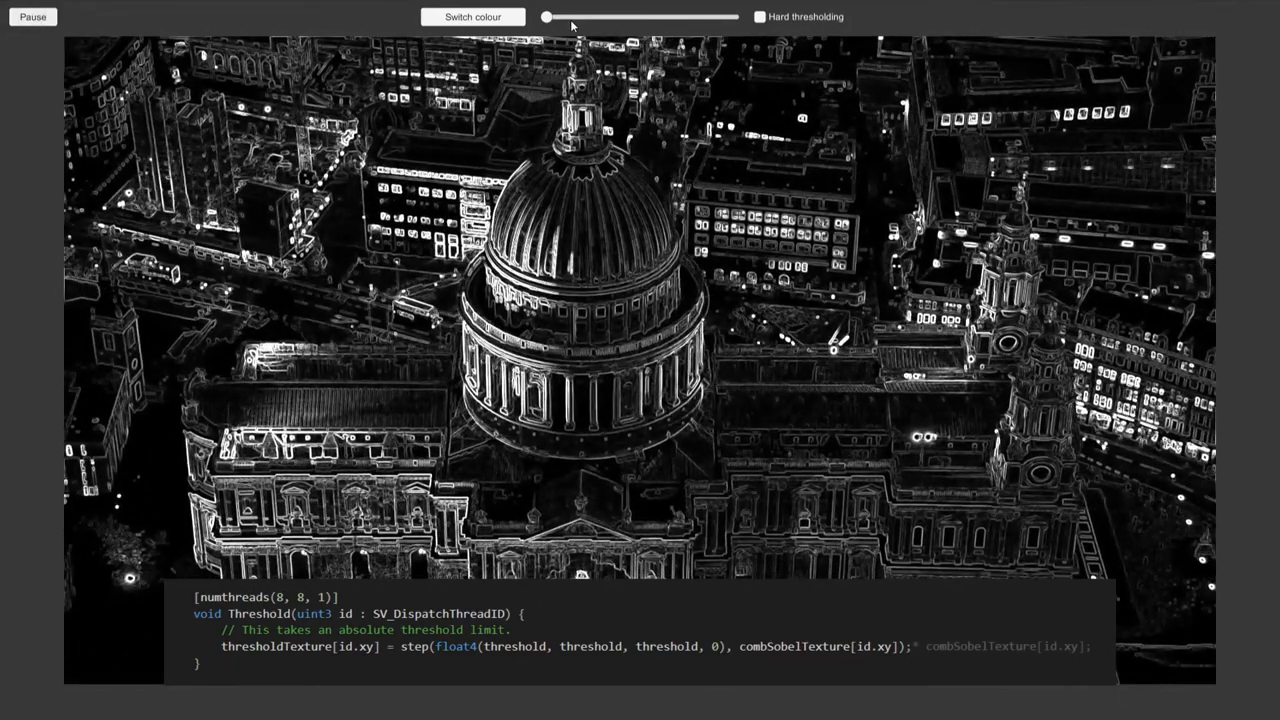
- Raise the threshold to keep only strong edges, then enable purple Outline overlay on the footage
drag(546, 16, 576, 16)
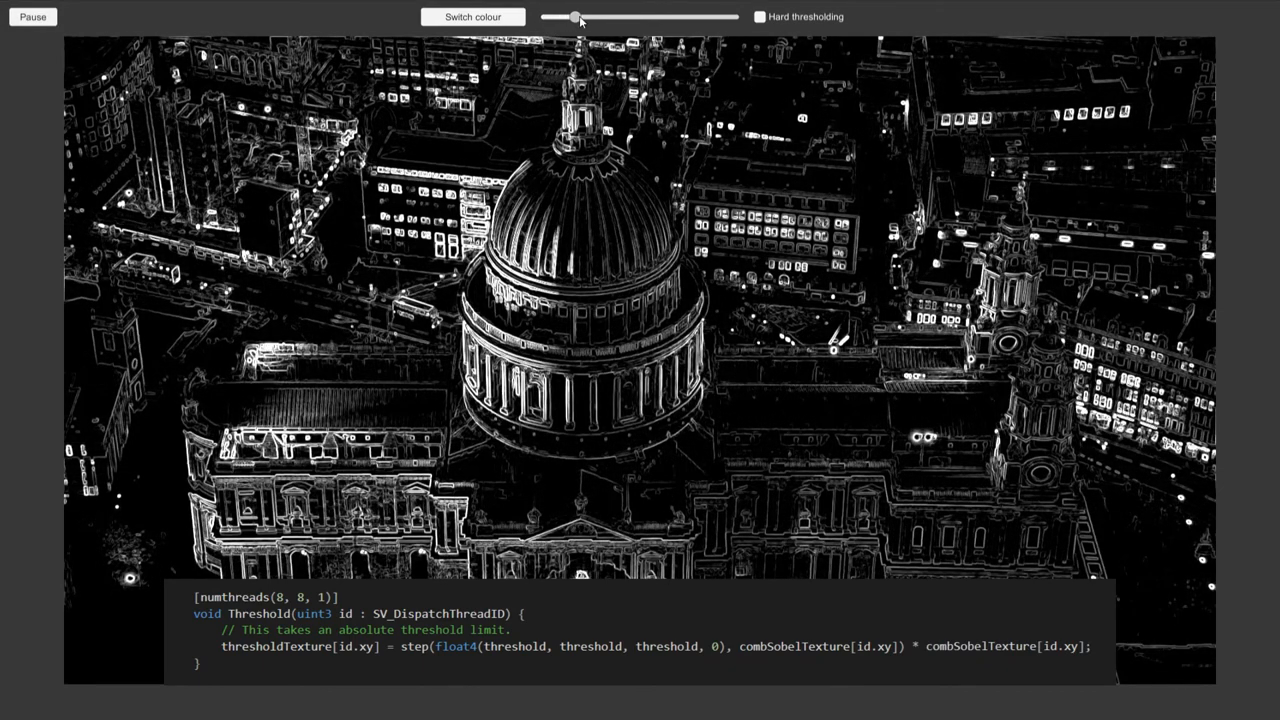
drag(576, 16, 610, 16)
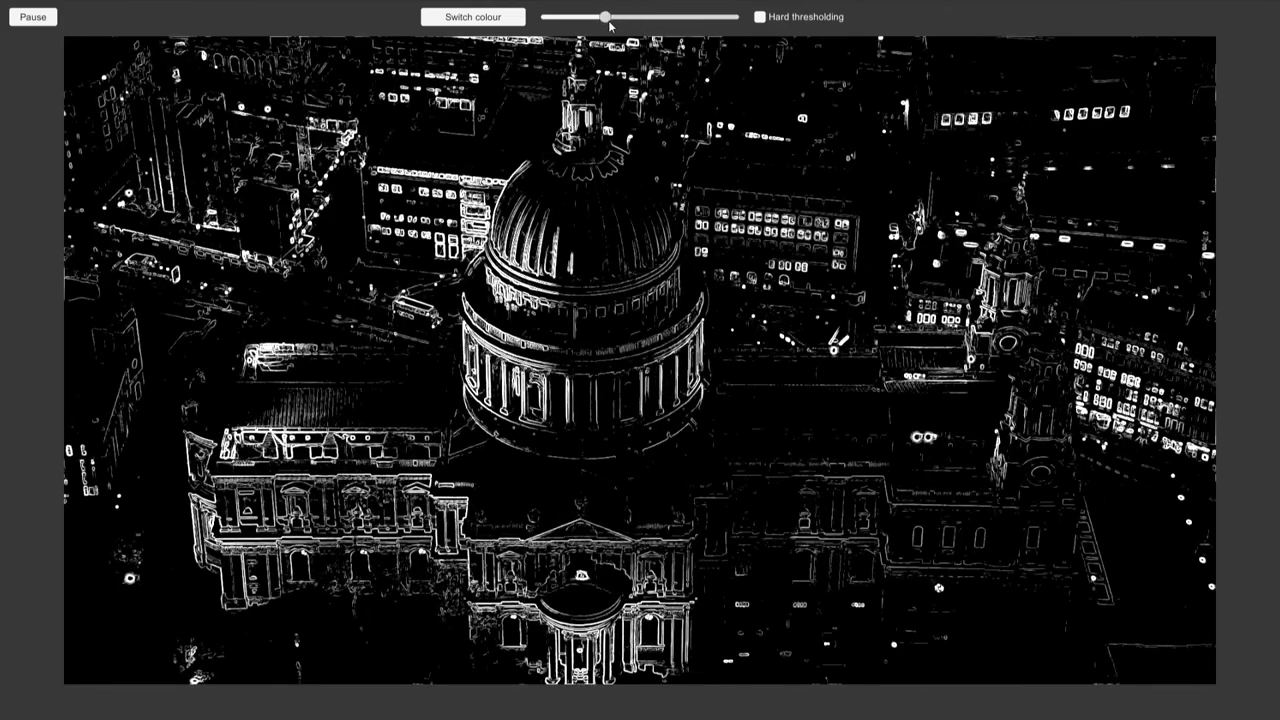
click(760, 16)
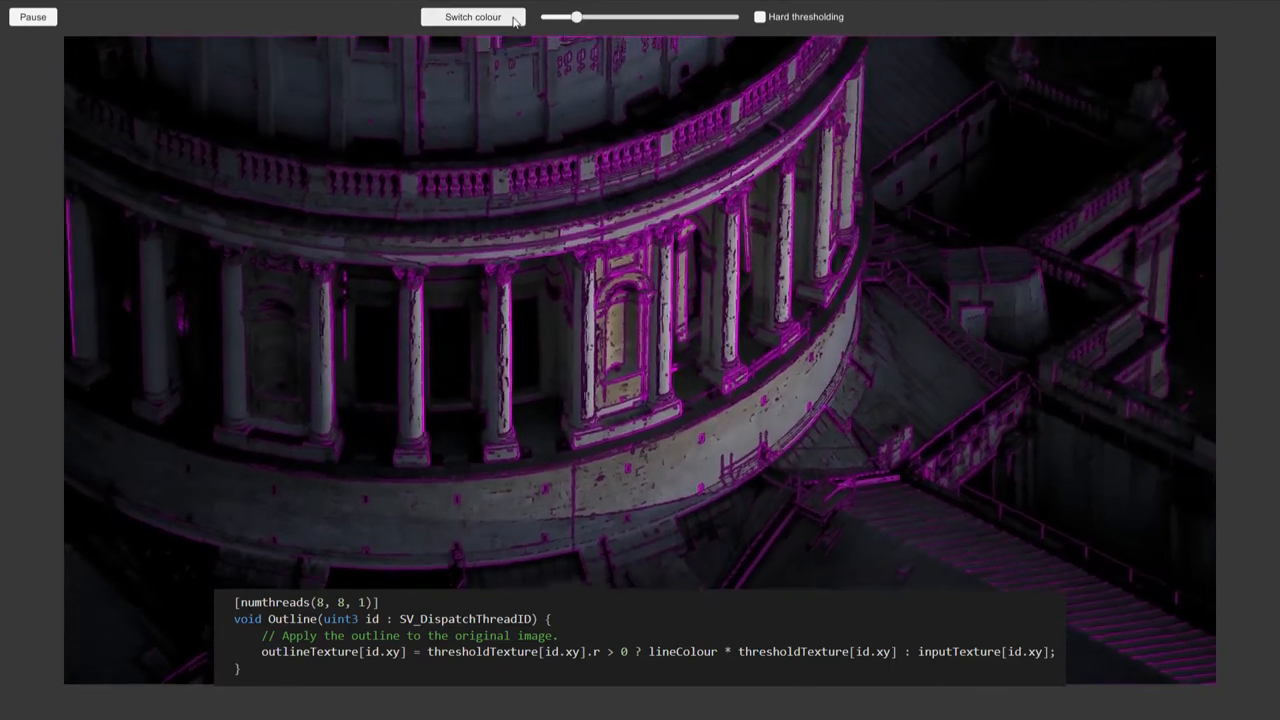
- Cycle the outline colour through red, green and cyan over the footage
click(472, 16)
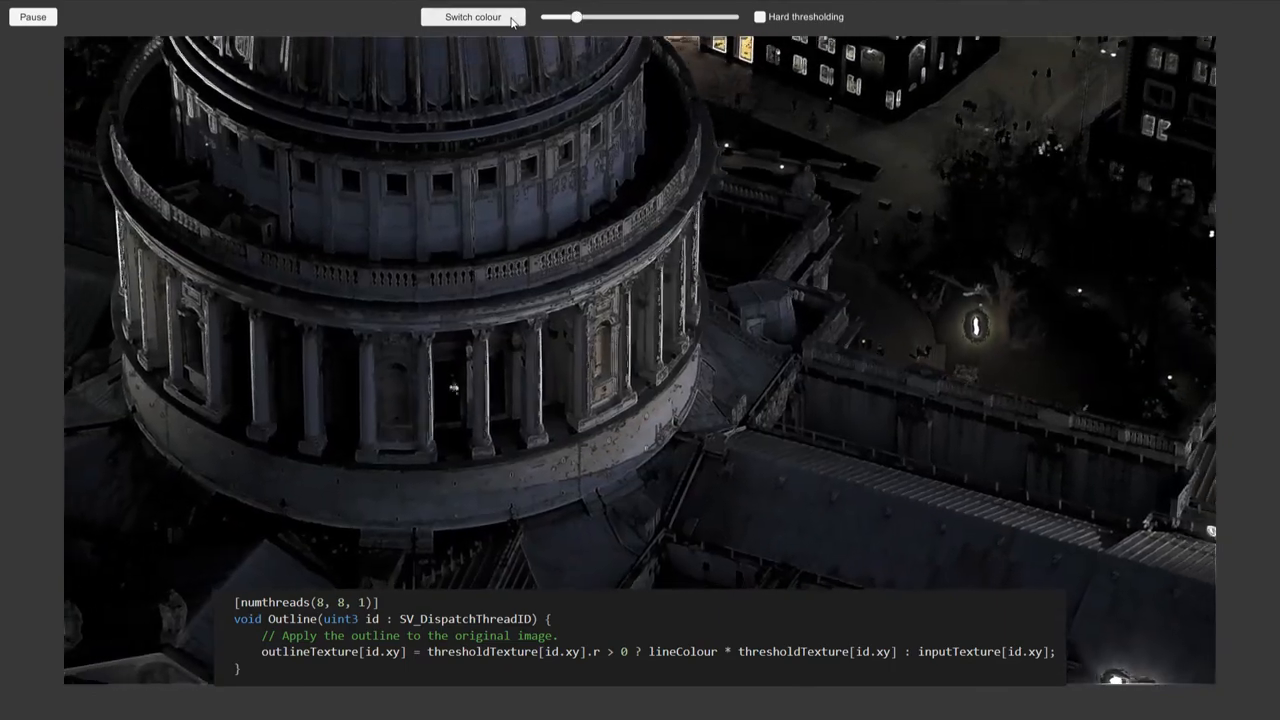
click(472, 16)
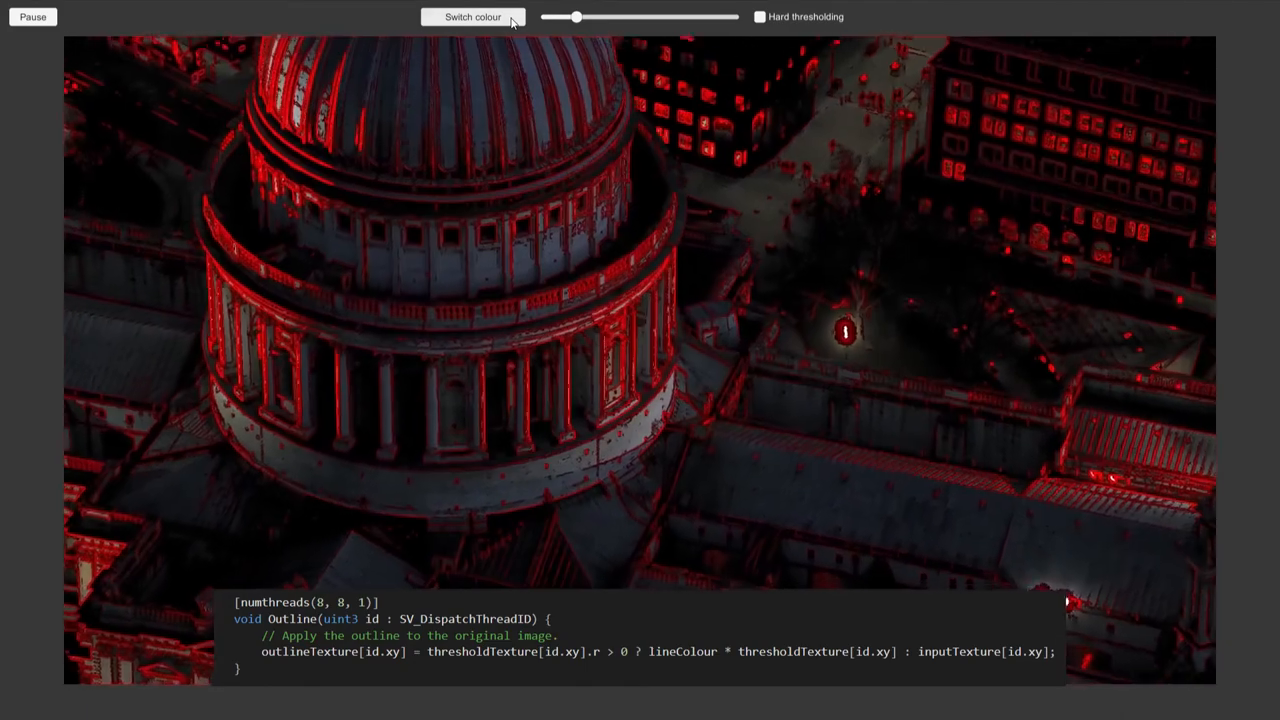
click(472, 16)
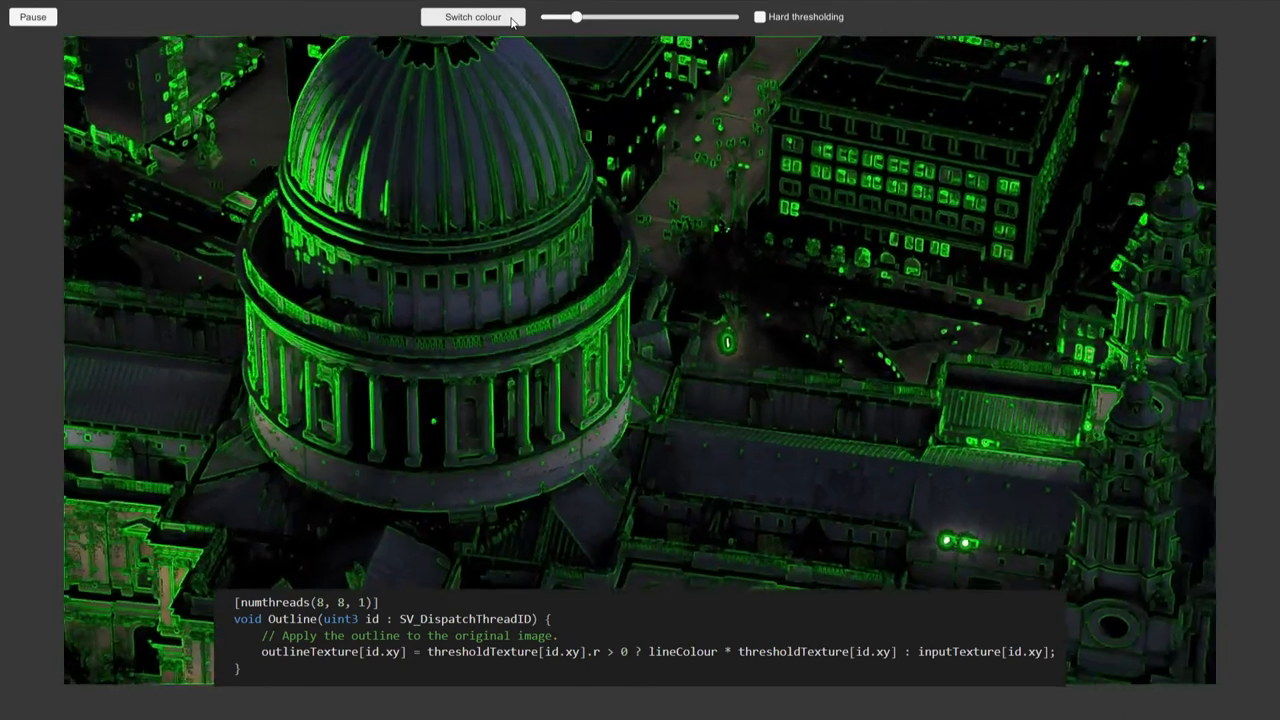
click(472, 16)
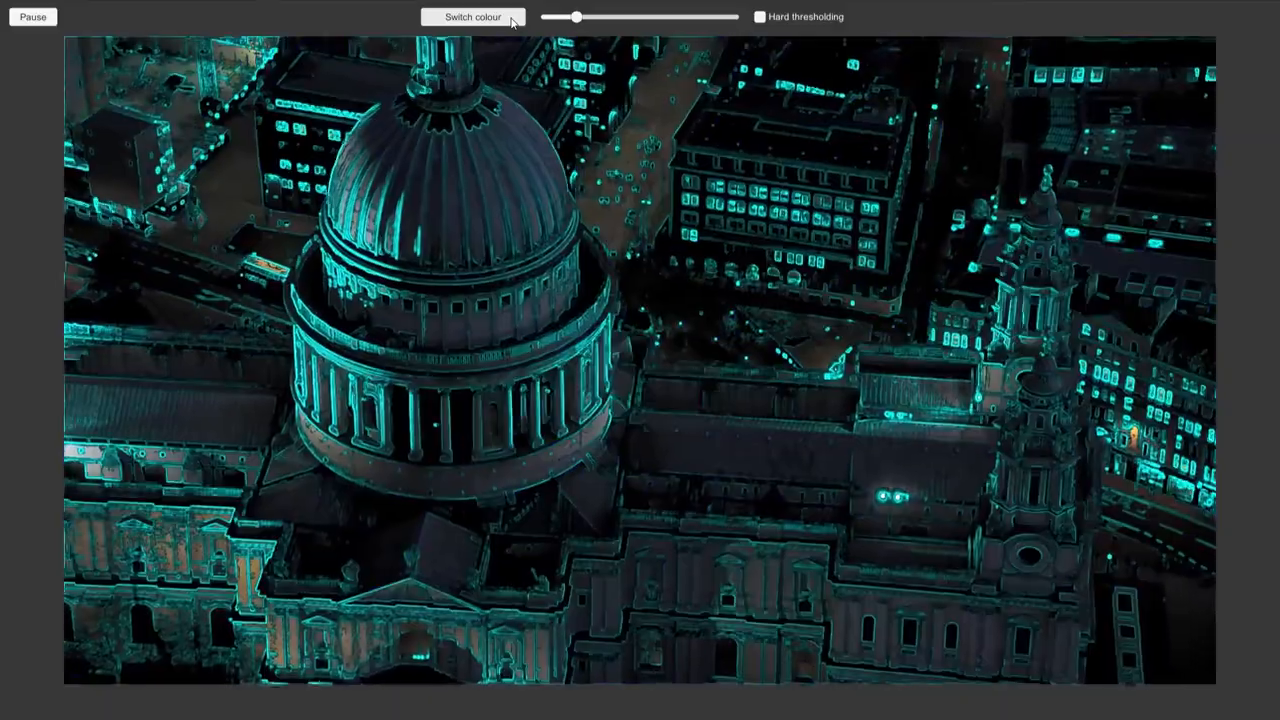
- Toggle hard thresholding, nudge the threshold, and finish on soft green outlines
click(760, 16)
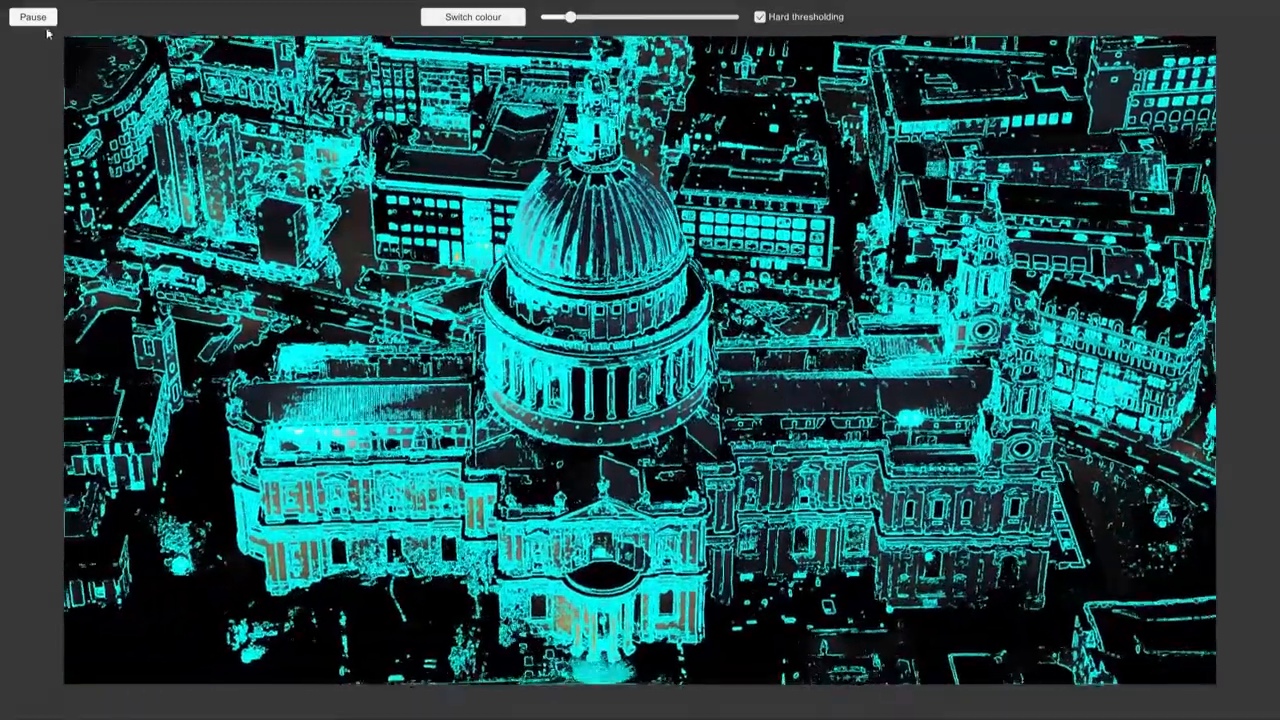
drag(568, 16, 588, 16)
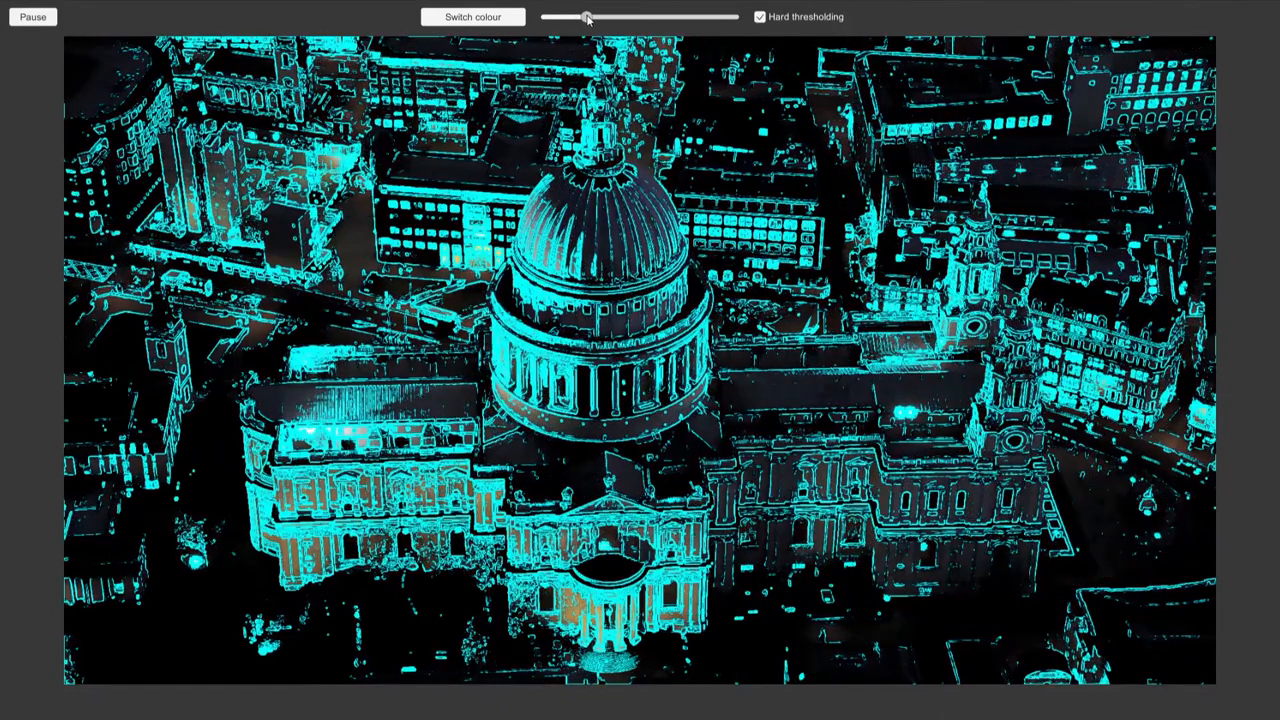
click(472, 16)
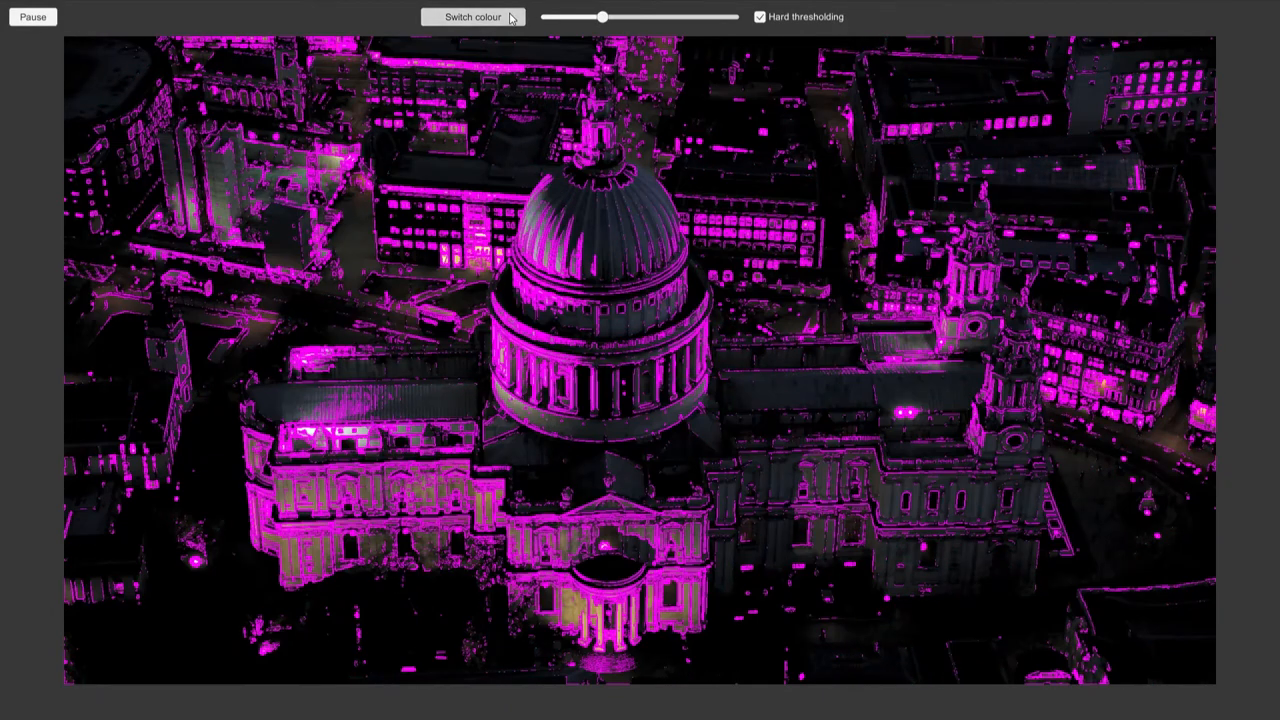
click(472, 16)
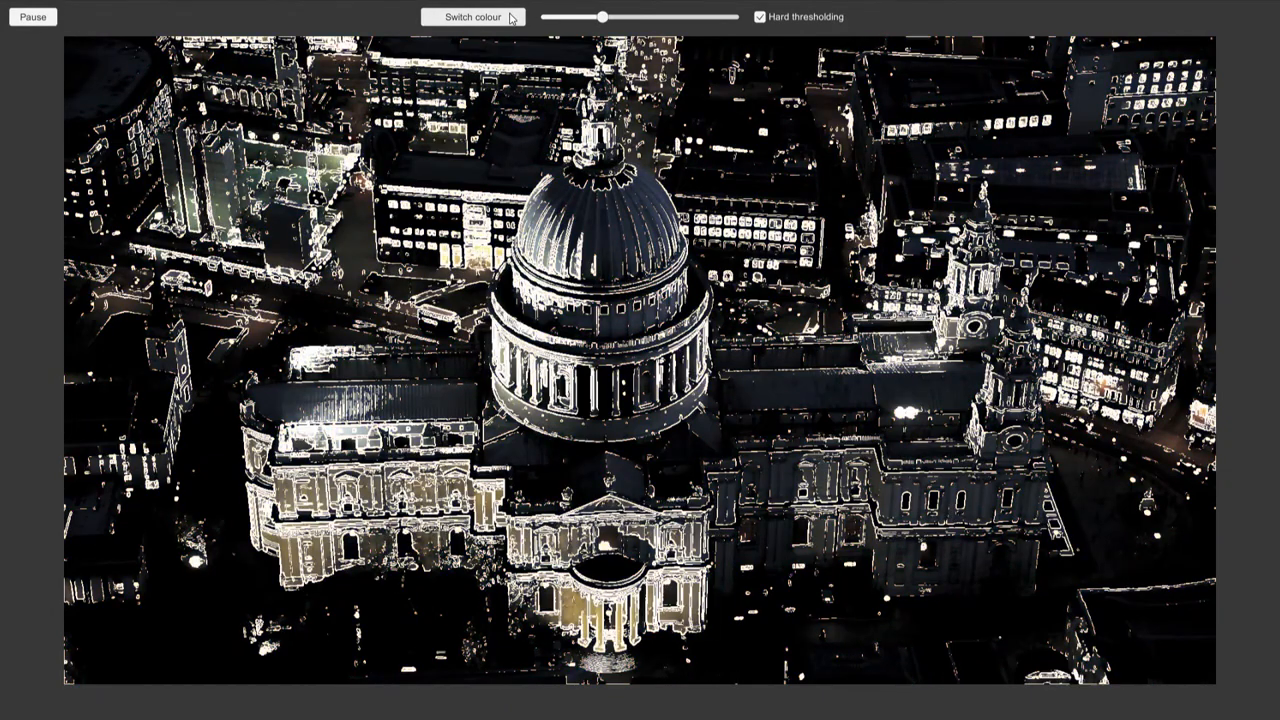
drag(602, 16, 604, 16)
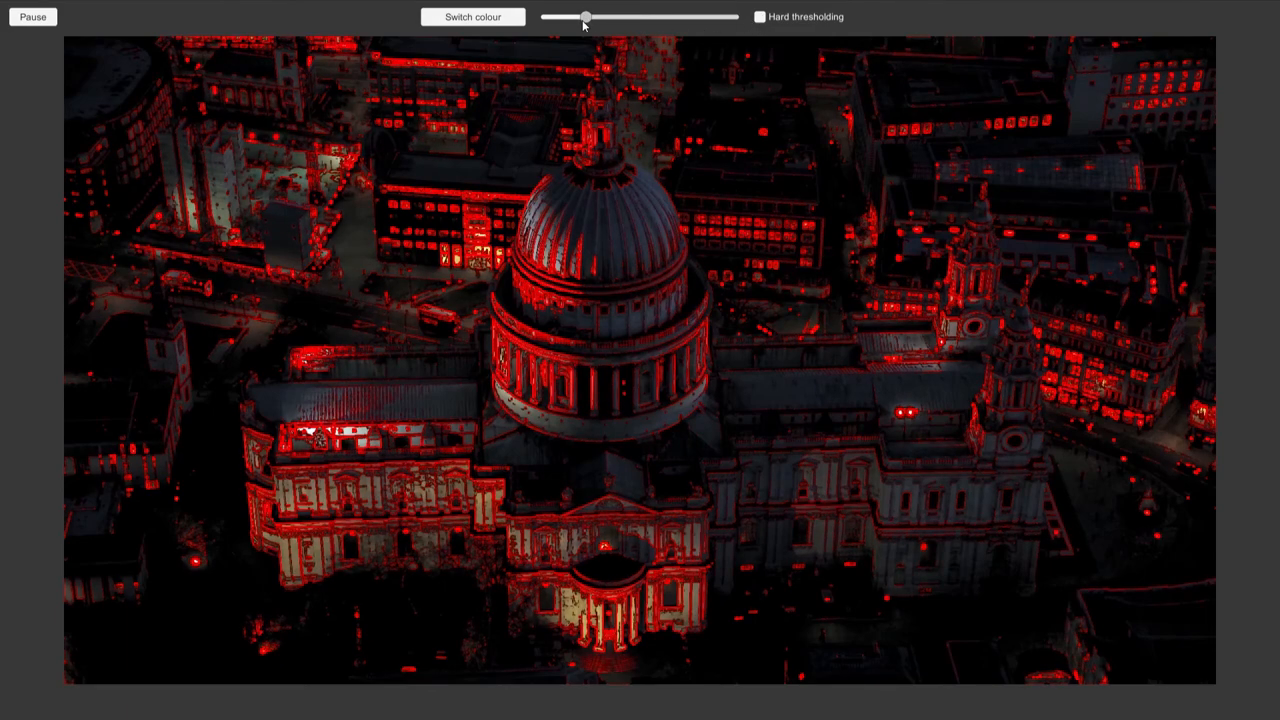
click(472, 16)
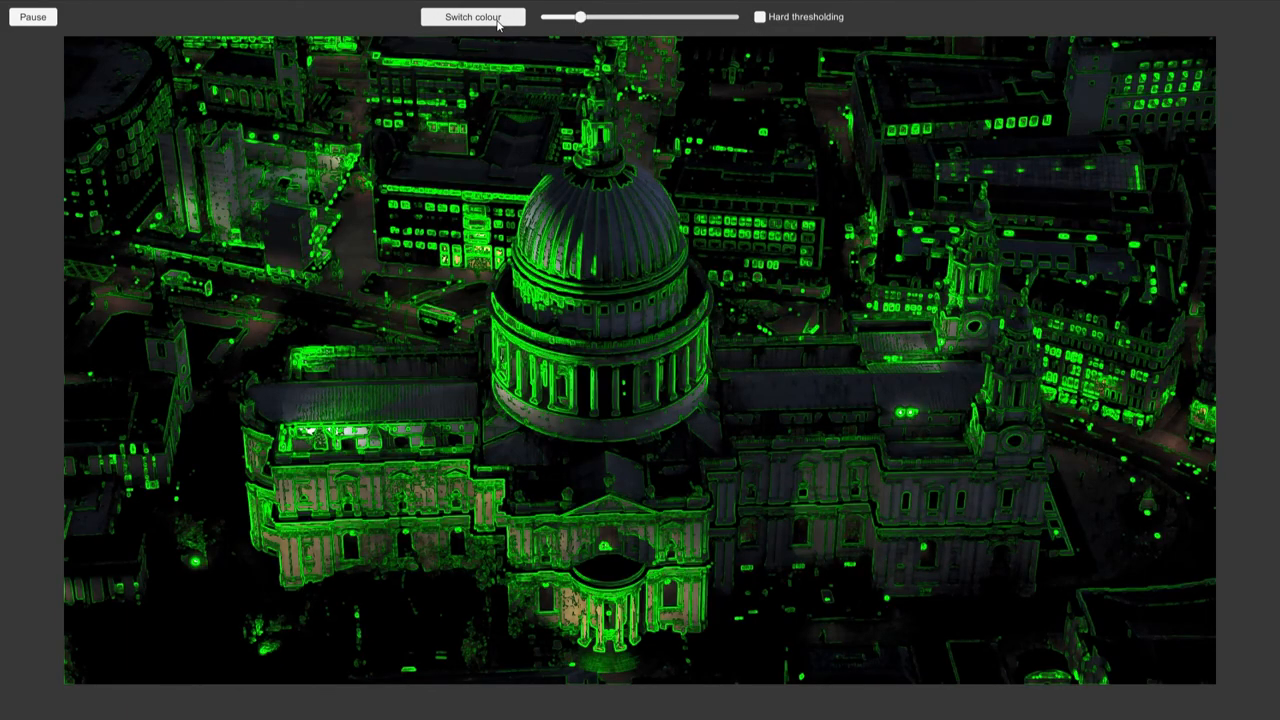